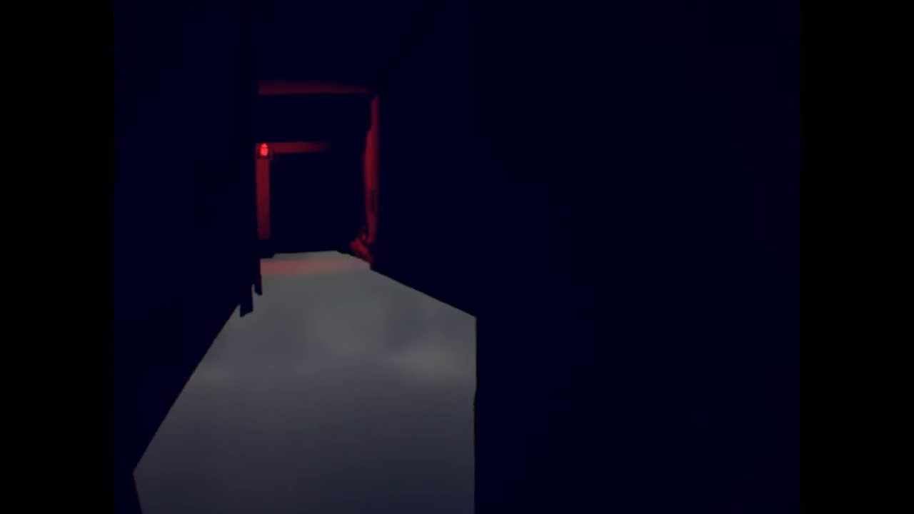
mouse_move(457, 257)
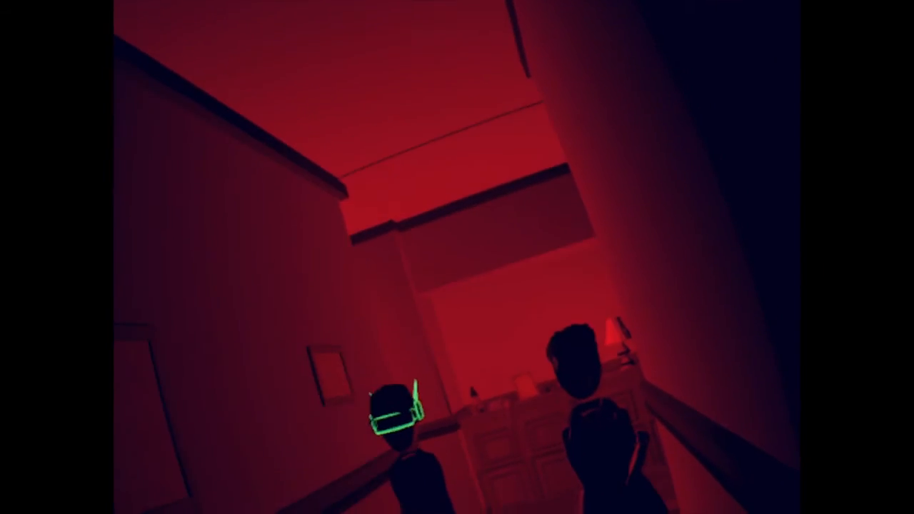
mouse_move(457, 257)
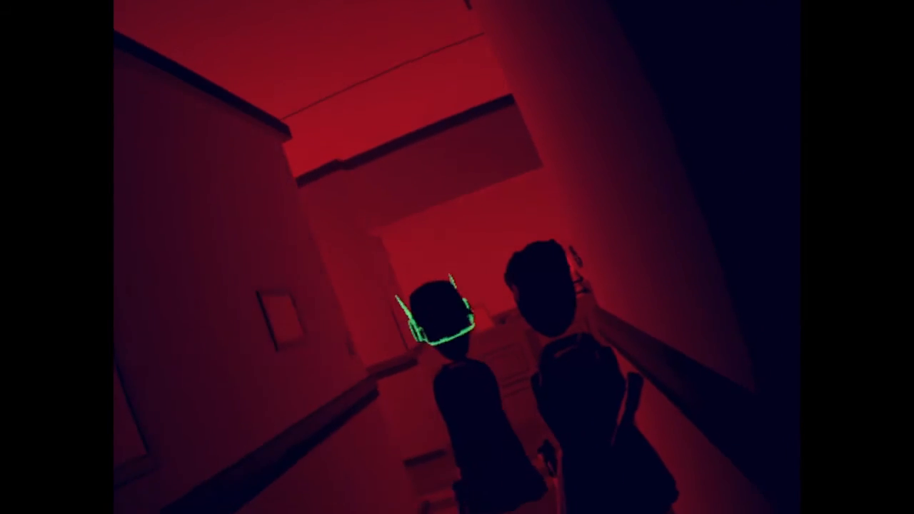